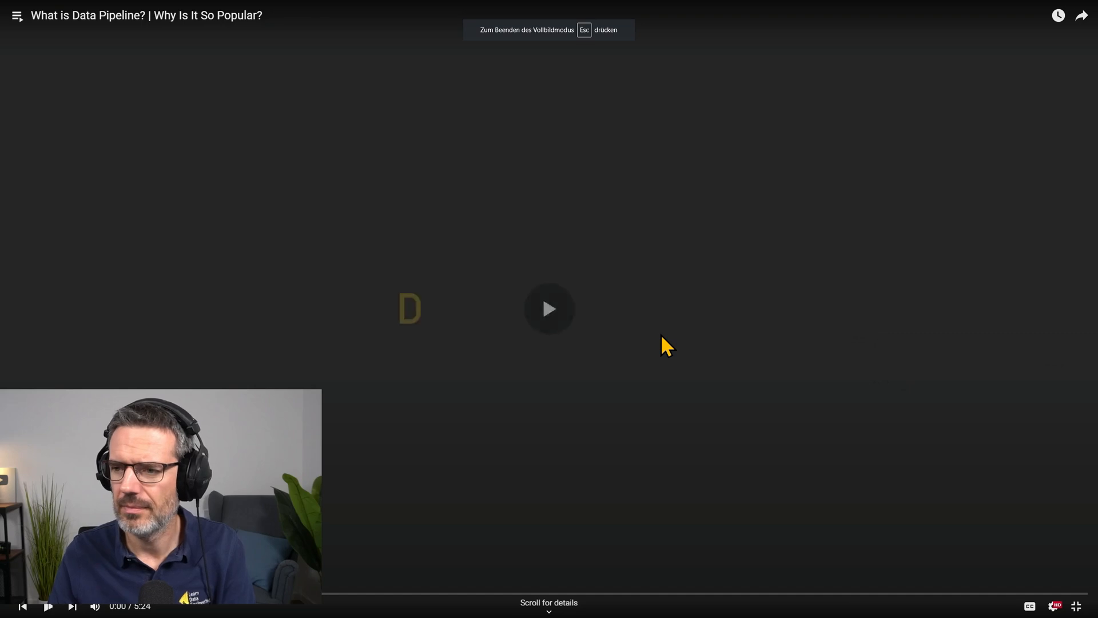
# Start the 'What is Data Pipeline?' explainer playing from the beginning in fullscreen.
pyautogui.click(550, 309)
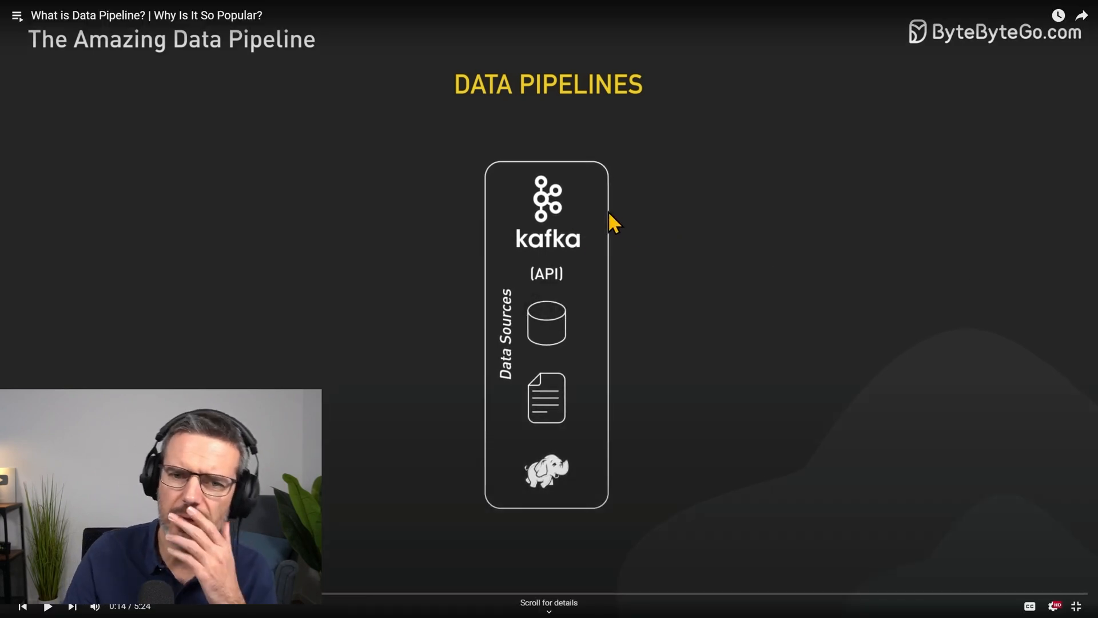
pyautogui.moveTo(540, 213)
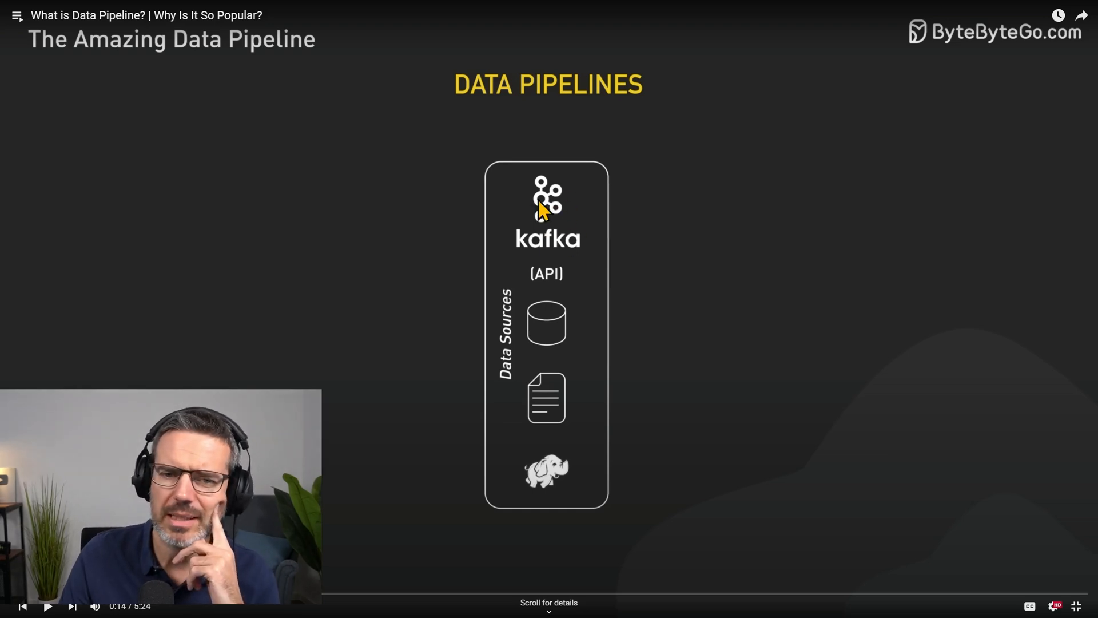
pyautogui.moveTo(549, 302)
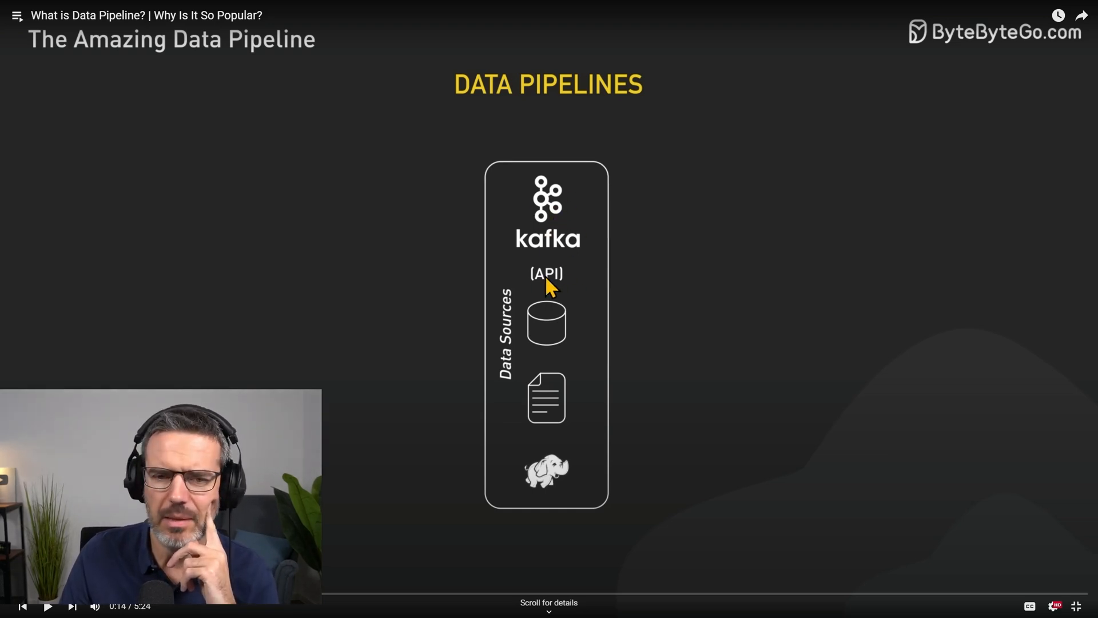
pyautogui.moveTo(547, 341)
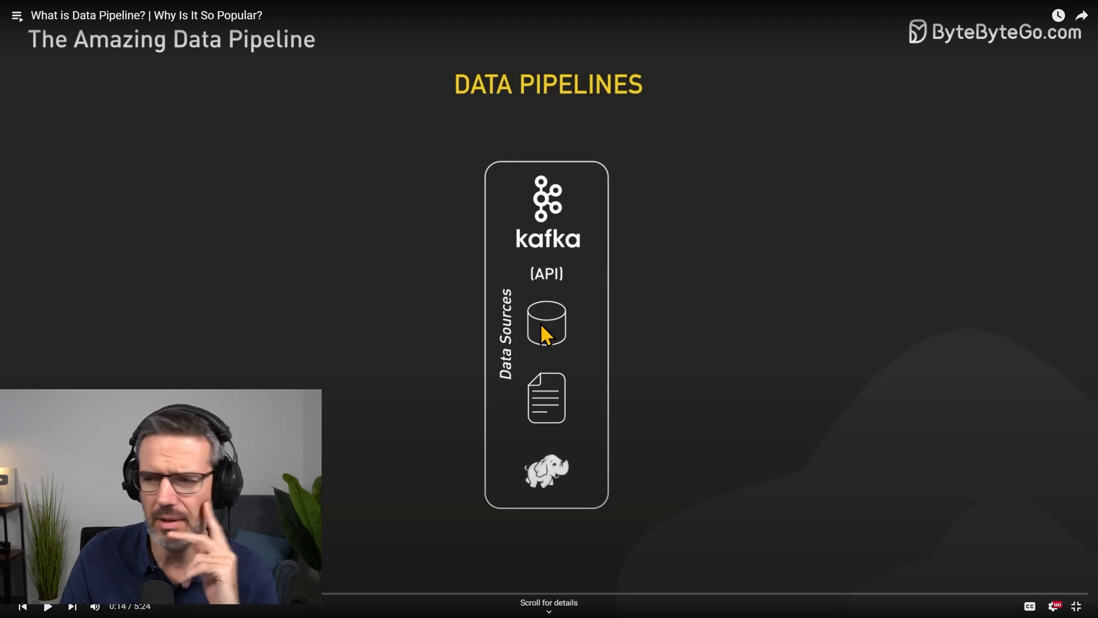
pyautogui.moveTo(558, 491)
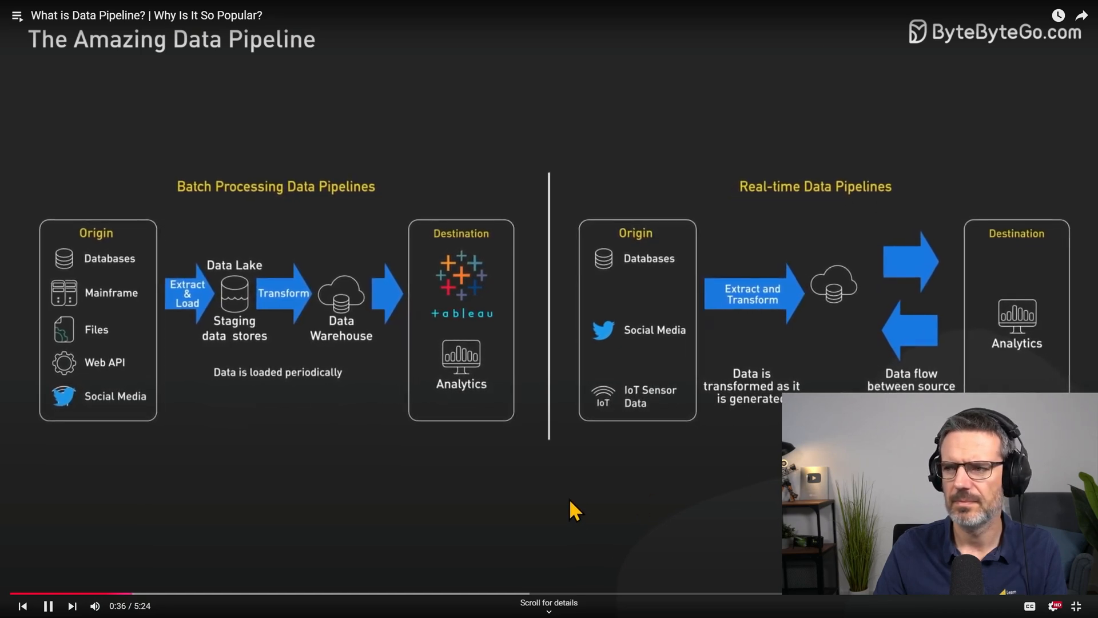
pyautogui.click(48, 606)
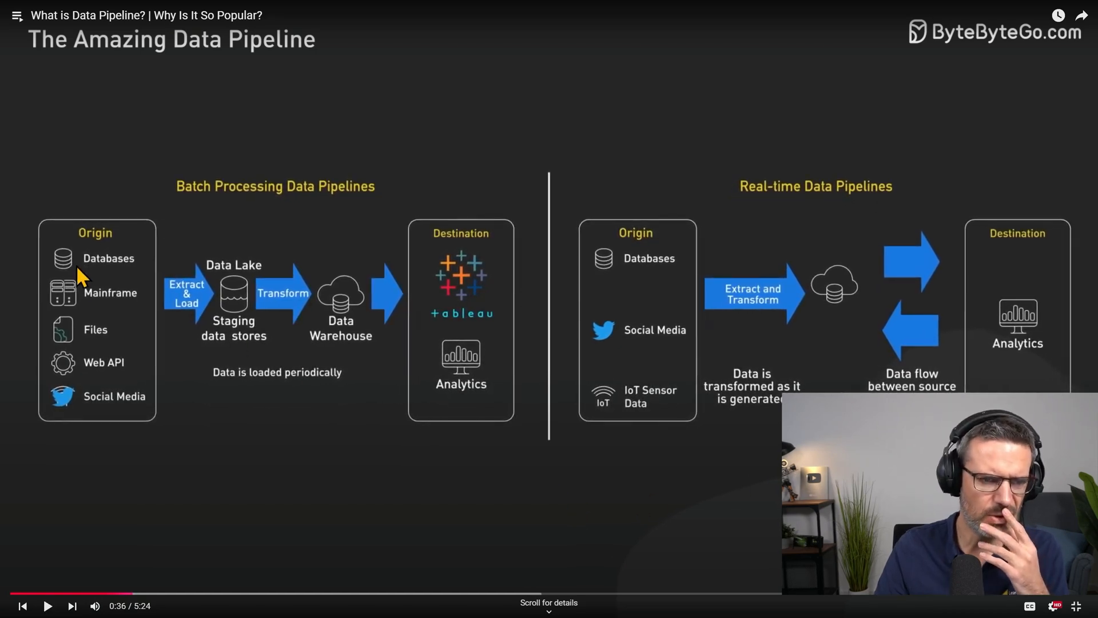
pyautogui.moveTo(220, 205)
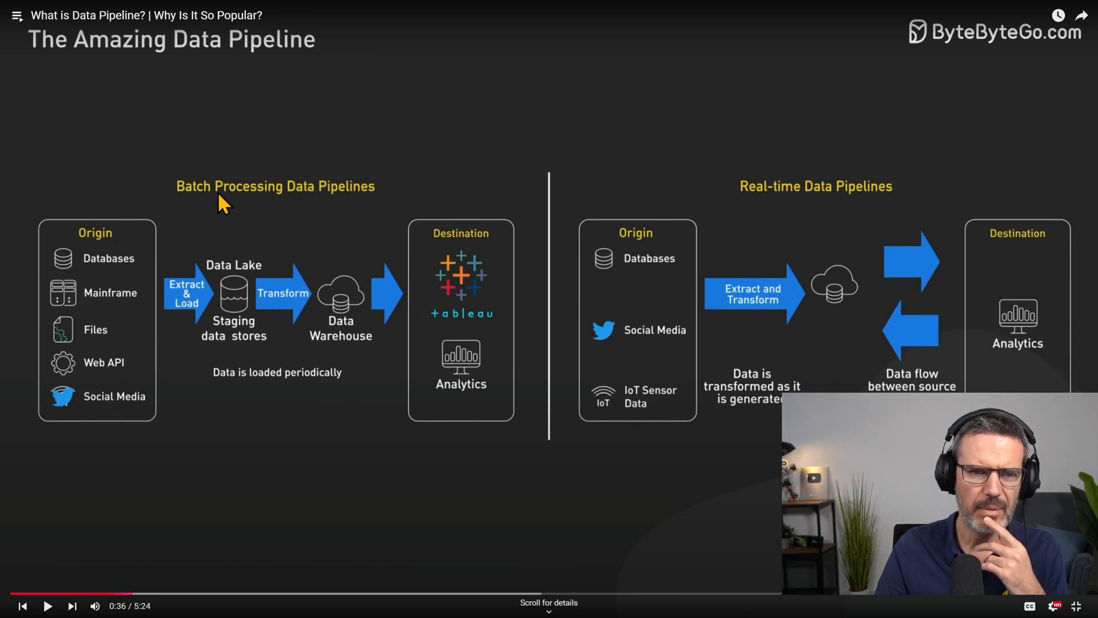
pyautogui.moveTo(842, 224)
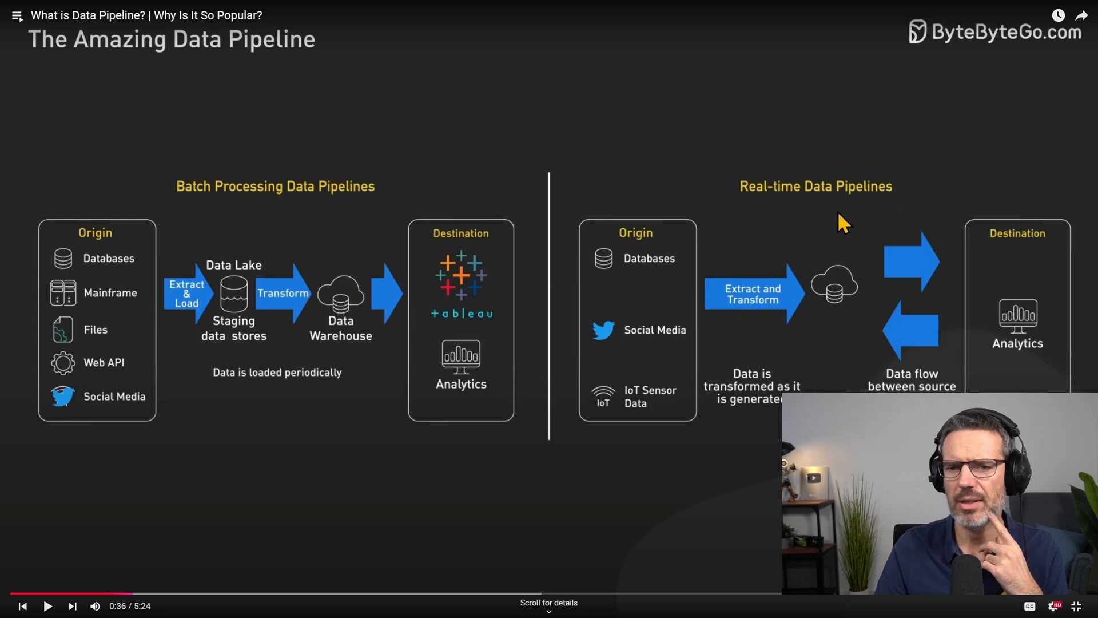
pyautogui.moveTo(262, 362)
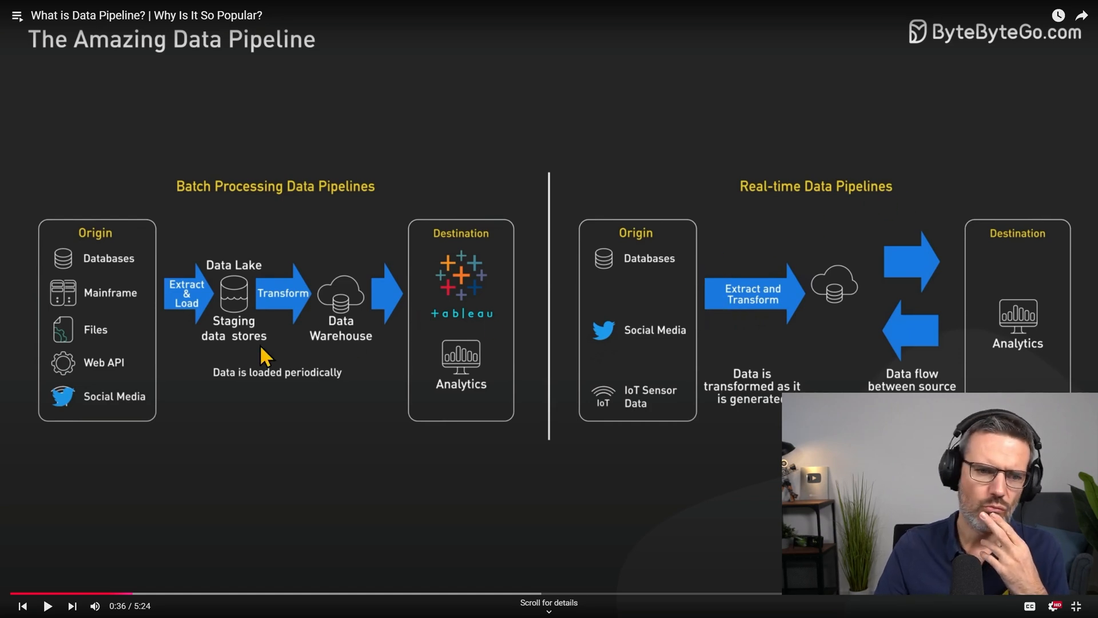
pyautogui.moveTo(225, 283)
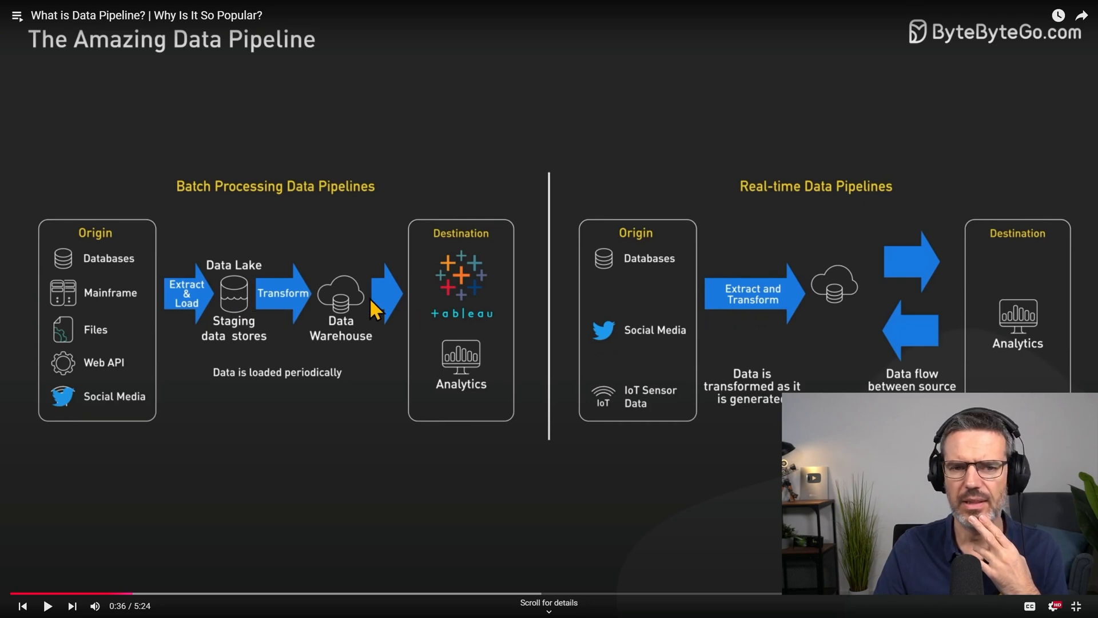
pyautogui.moveTo(330, 458)
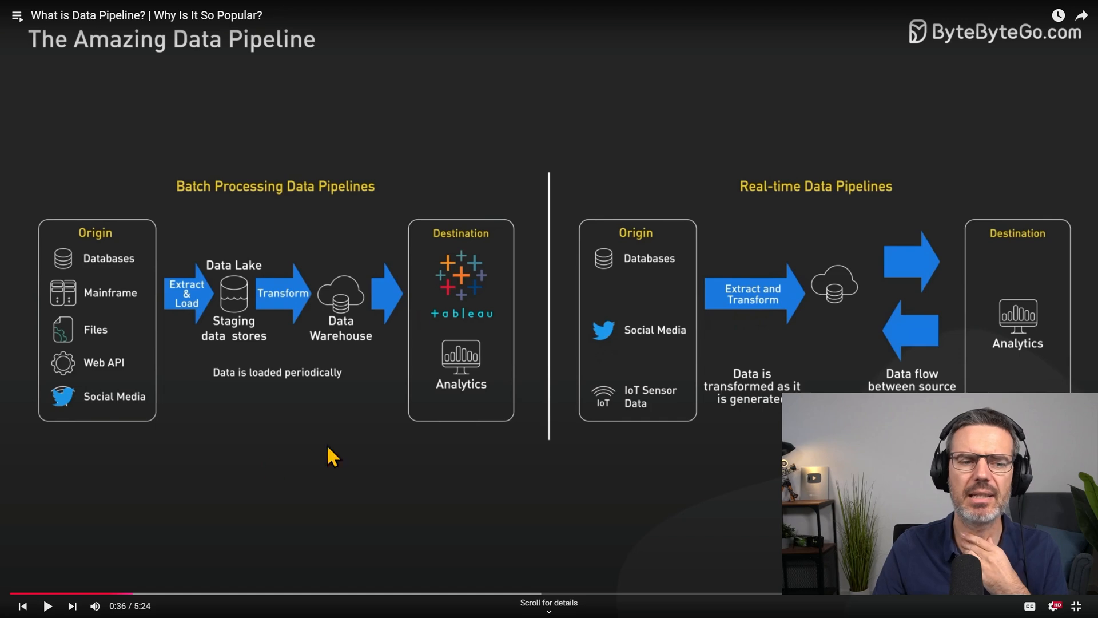
pyautogui.moveTo(302, 384)
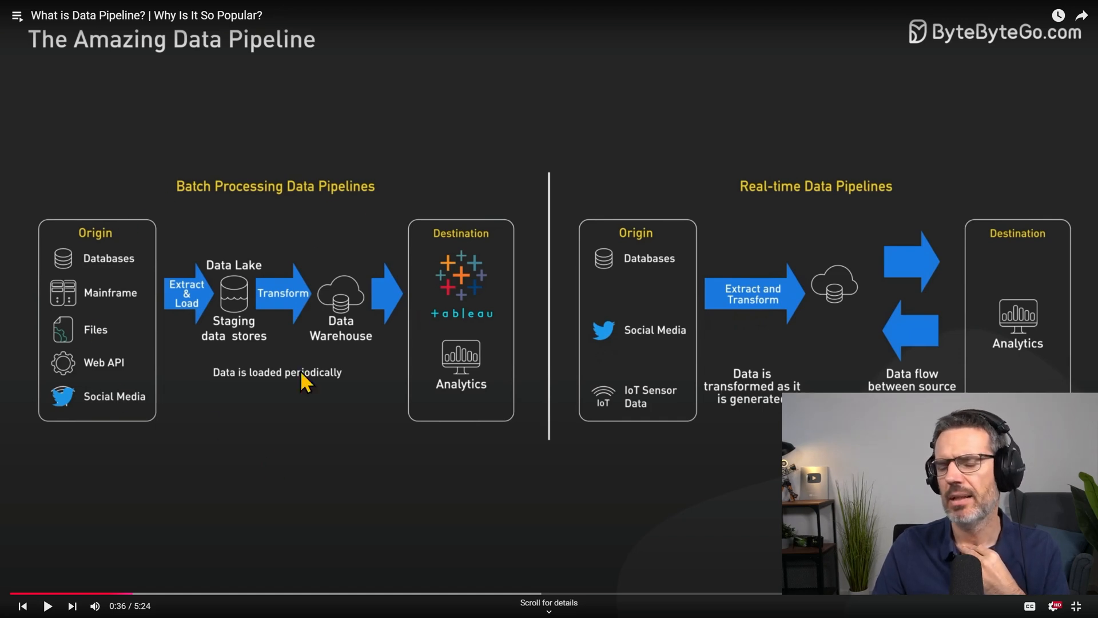
pyautogui.moveTo(245, 359)
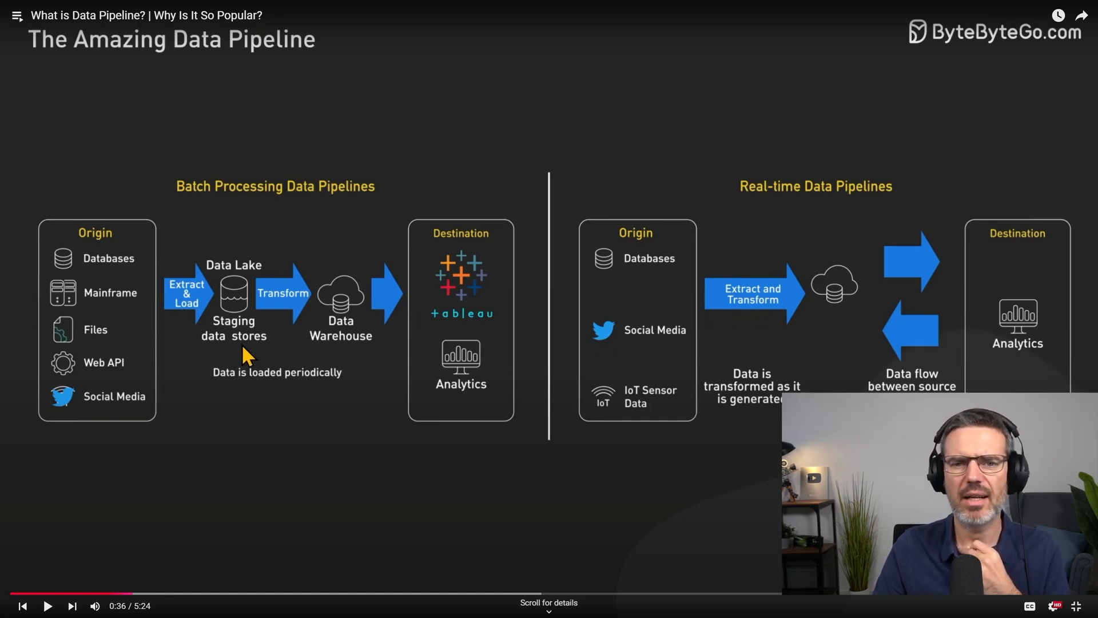
pyautogui.moveTo(453, 290)
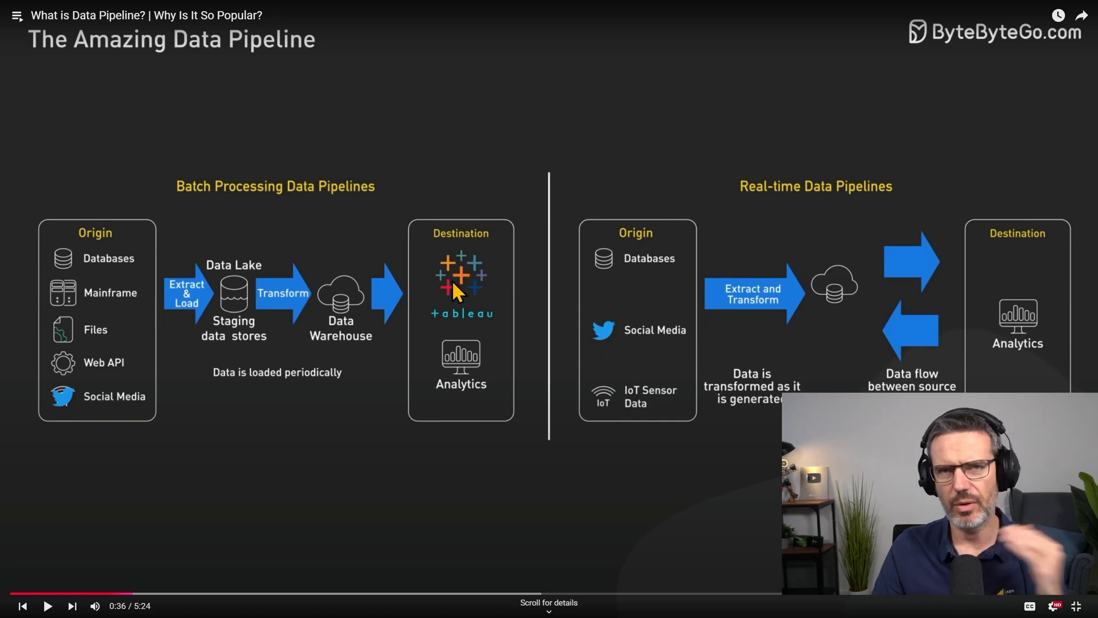
pyautogui.moveTo(615, 429)
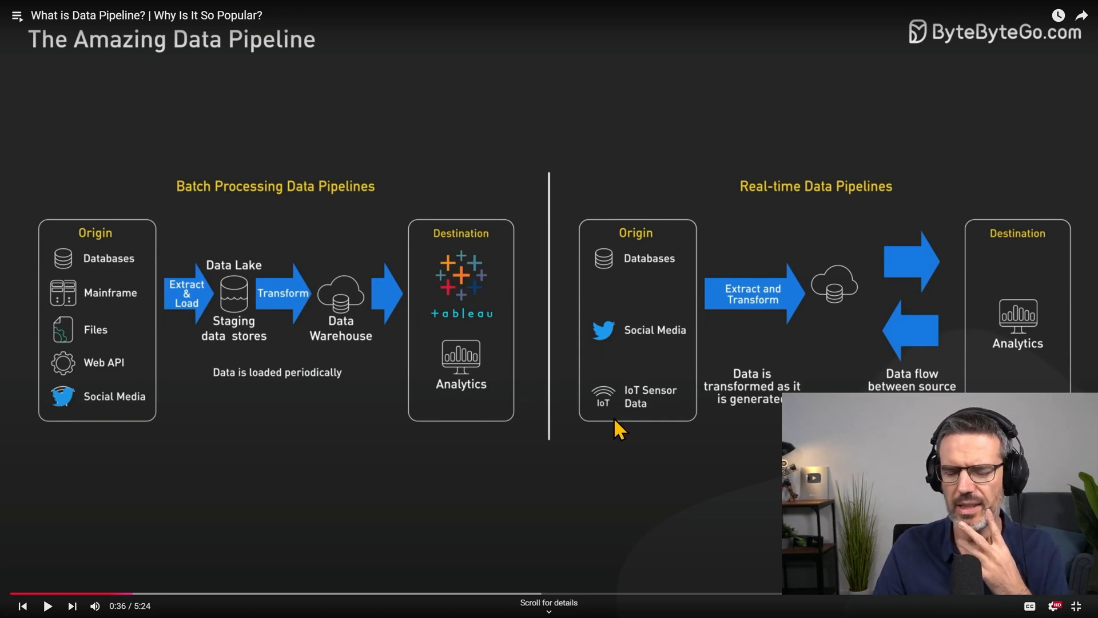
pyautogui.moveTo(637, 289)
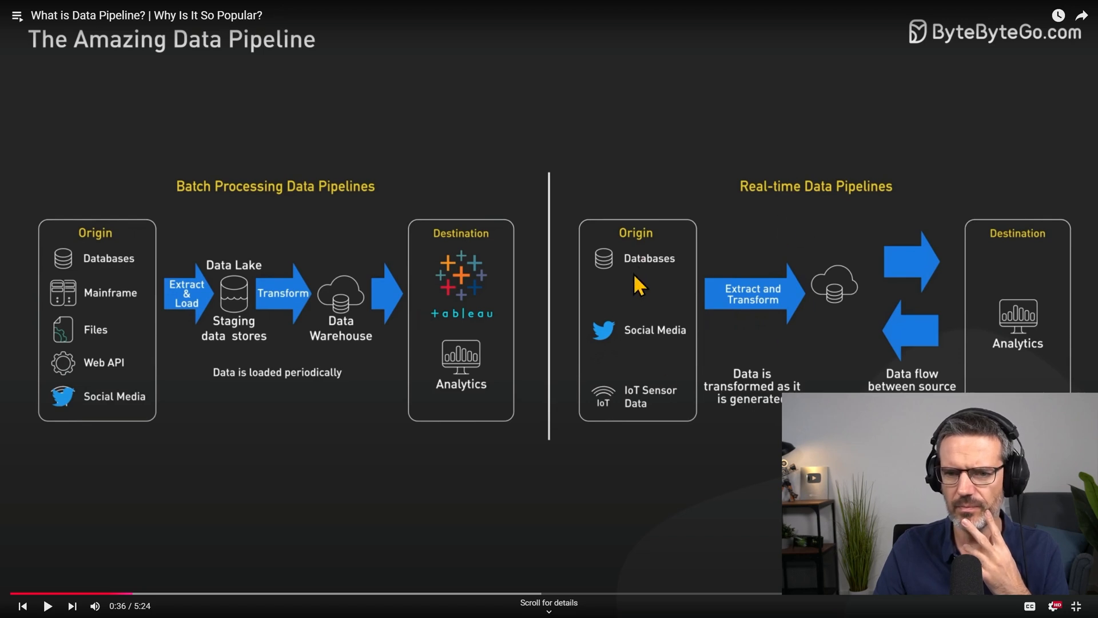
pyautogui.moveTo(777, 405)
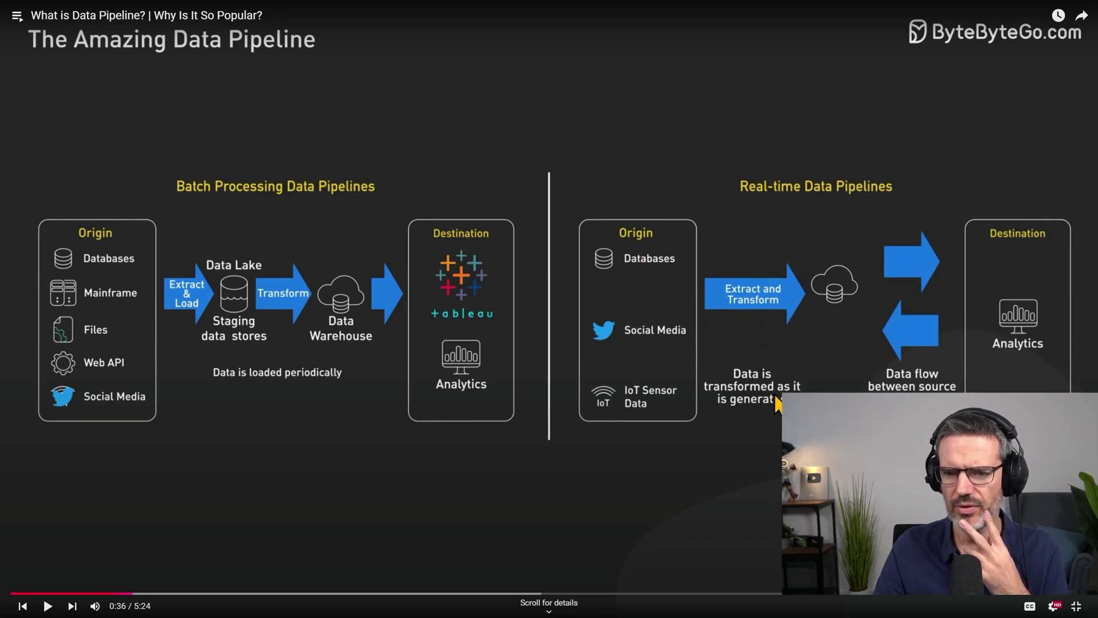
pyautogui.moveTo(813, 313)
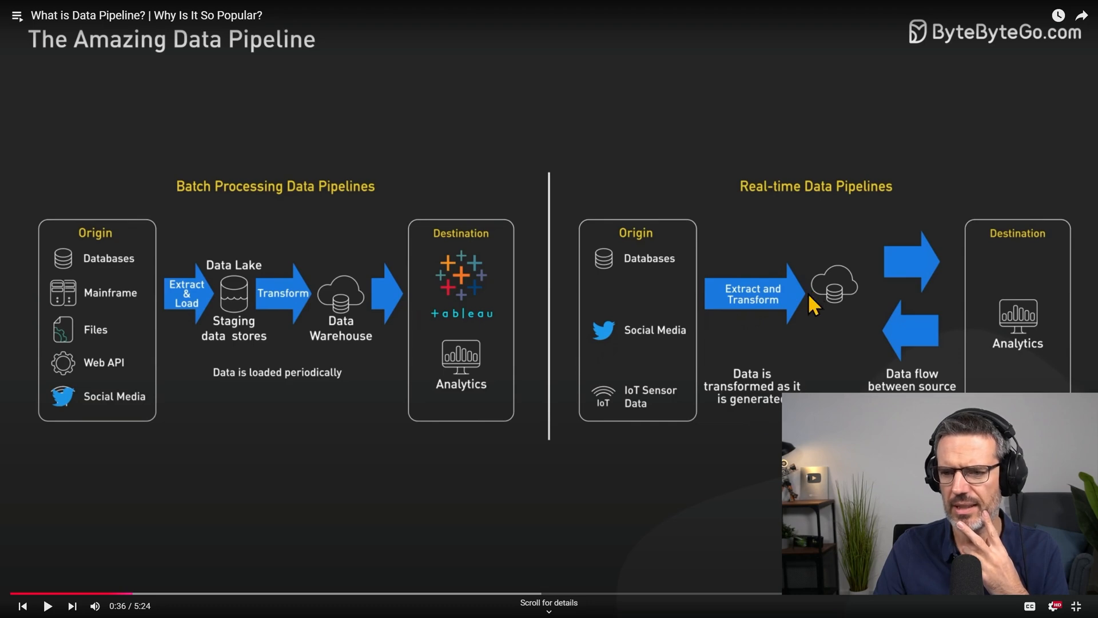
pyautogui.moveTo(910, 305)
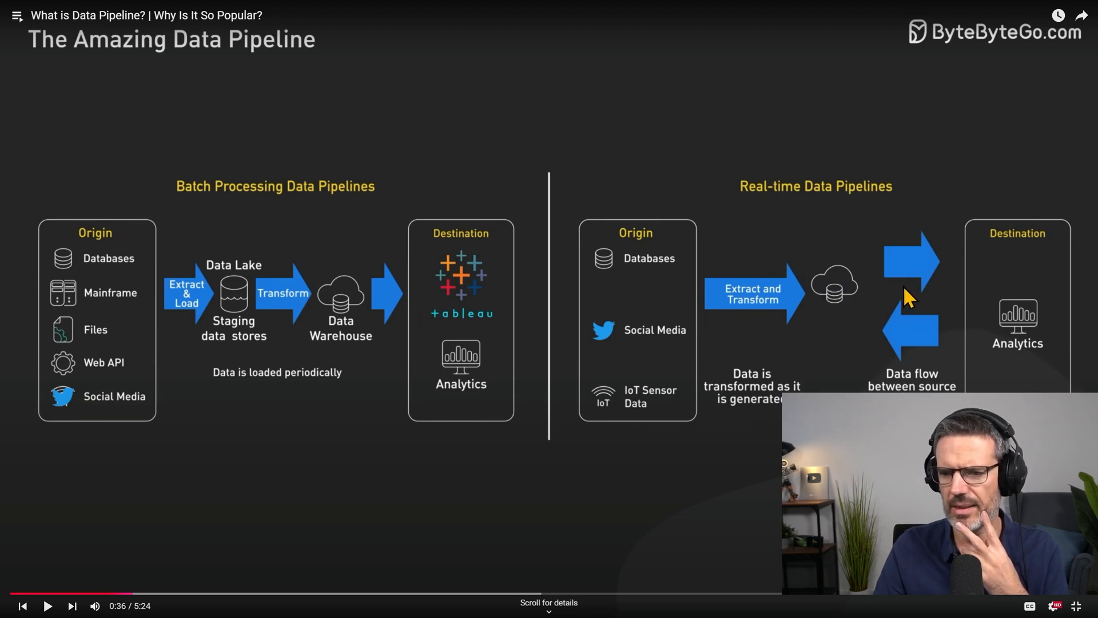
pyautogui.moveTo(901, 384)
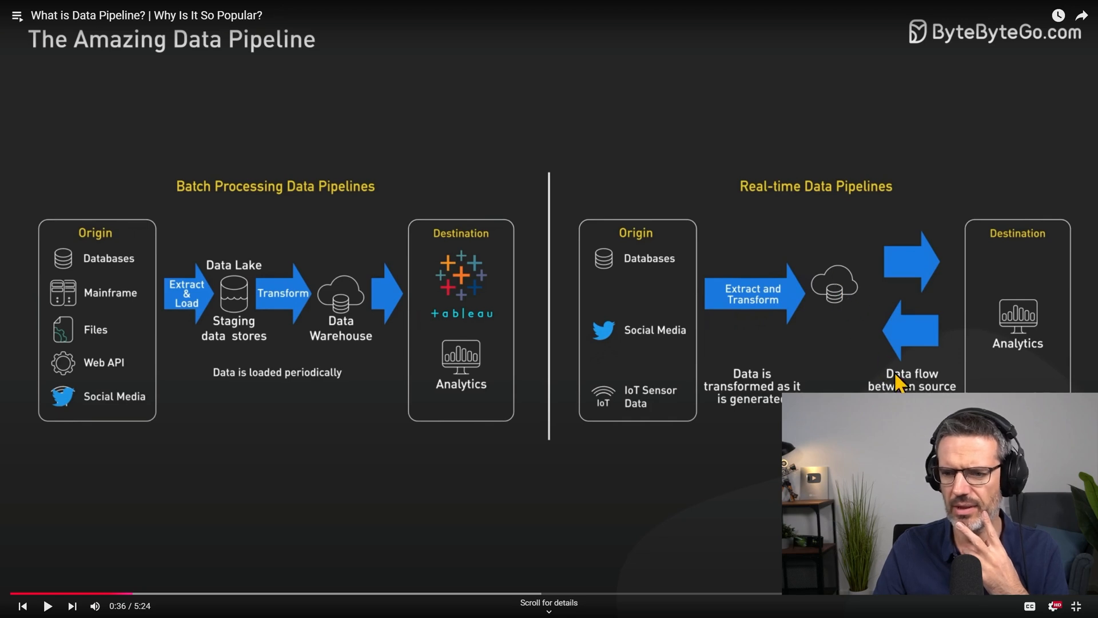
pyautogui.moveTo(899, 384)
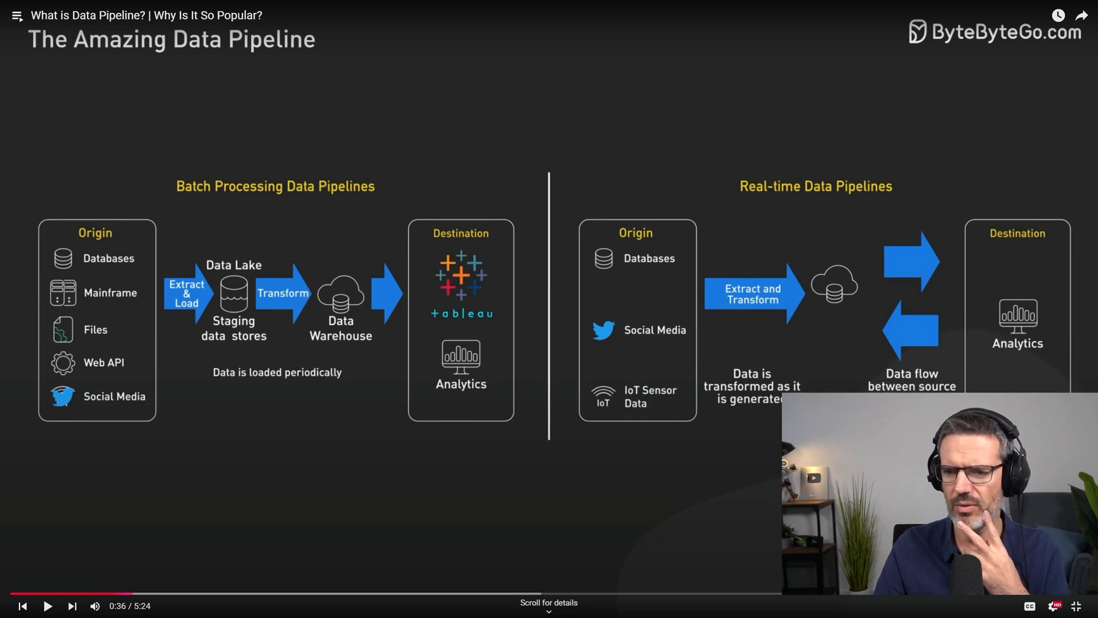
pyautogui.moveTo(990, 313)
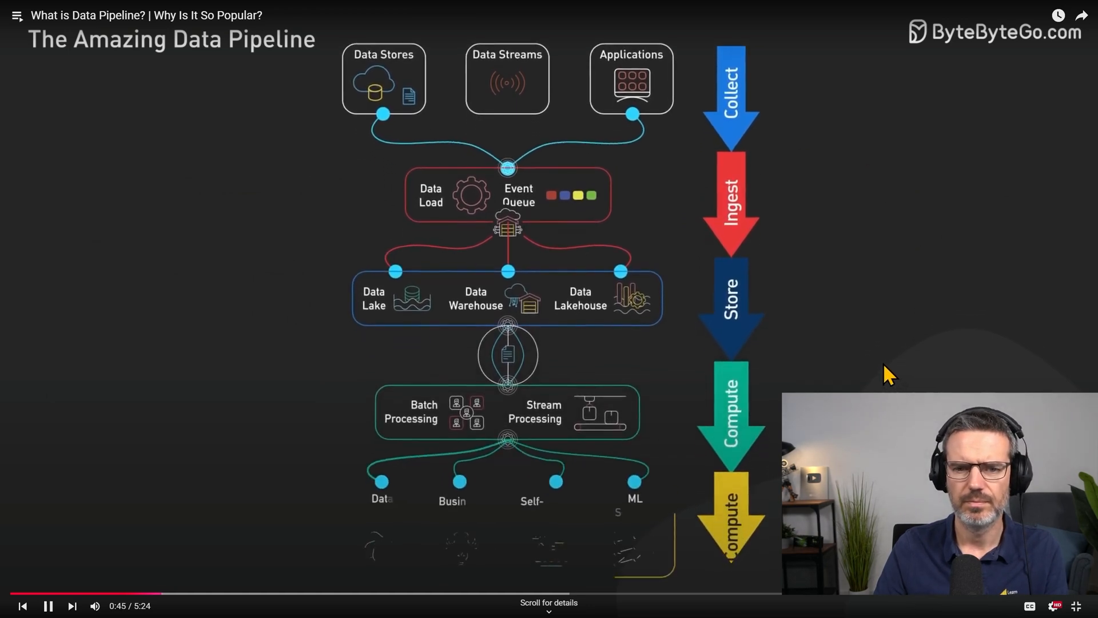
pyautogui.moveTo(772, 341)
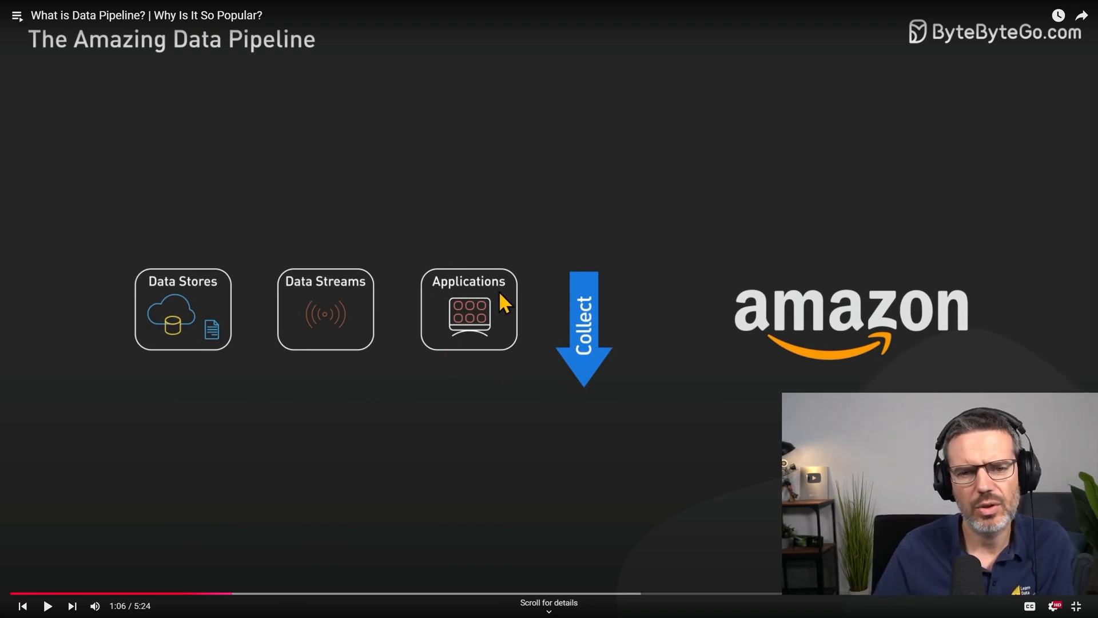
pyautogui.moveTo(312, 317)
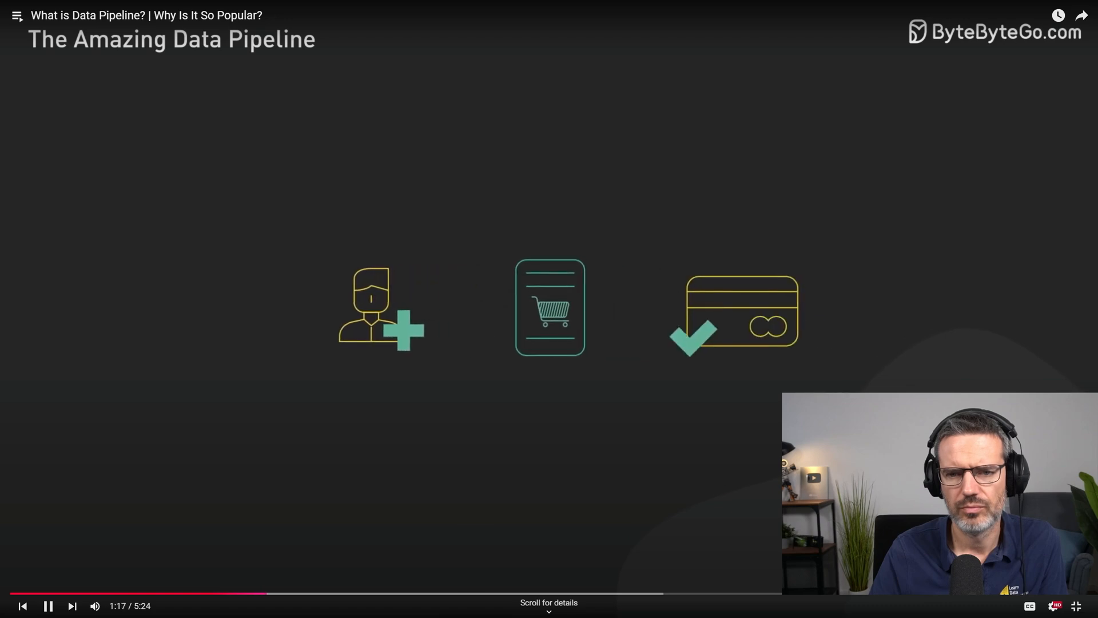
pyautogui.moveTo(775, 498)
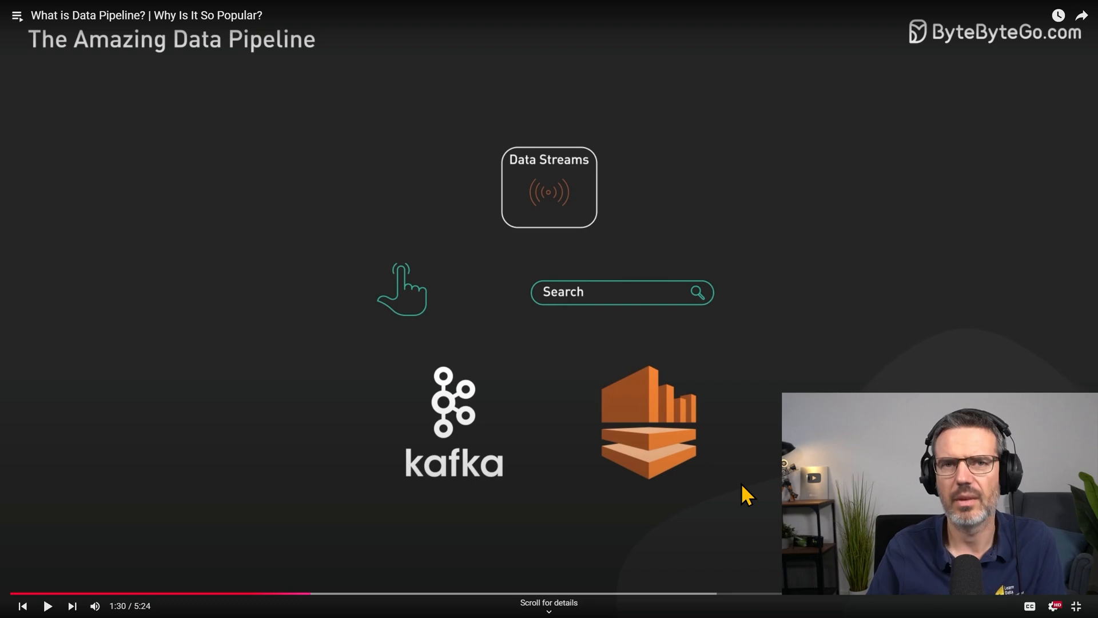
pyautogui.moveTo(633, 515)
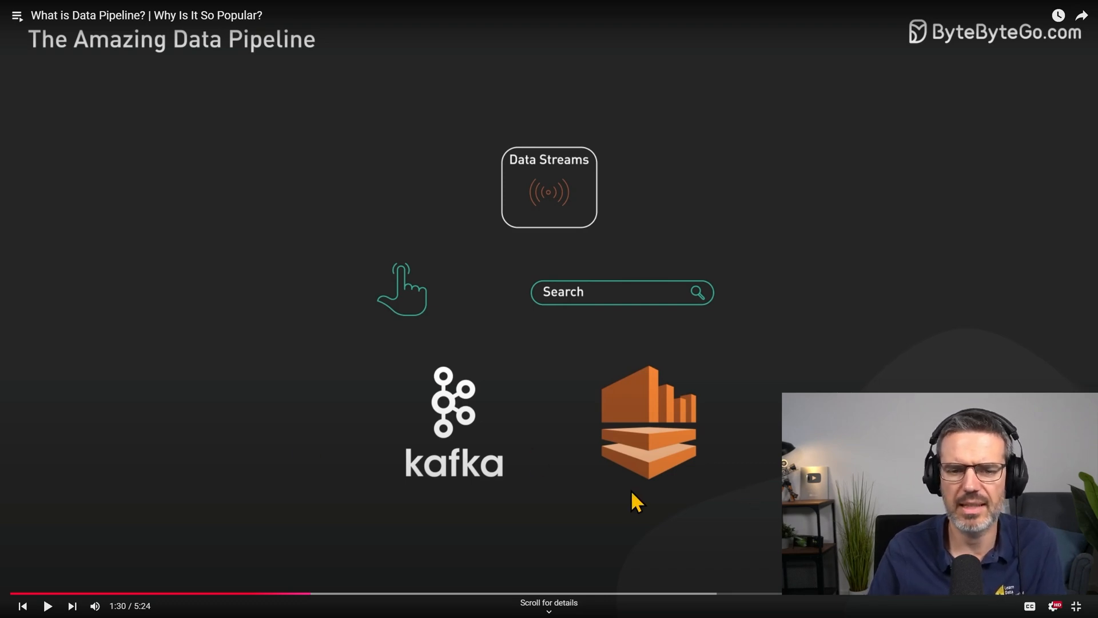
pyautogui.moveTo(391, 469)
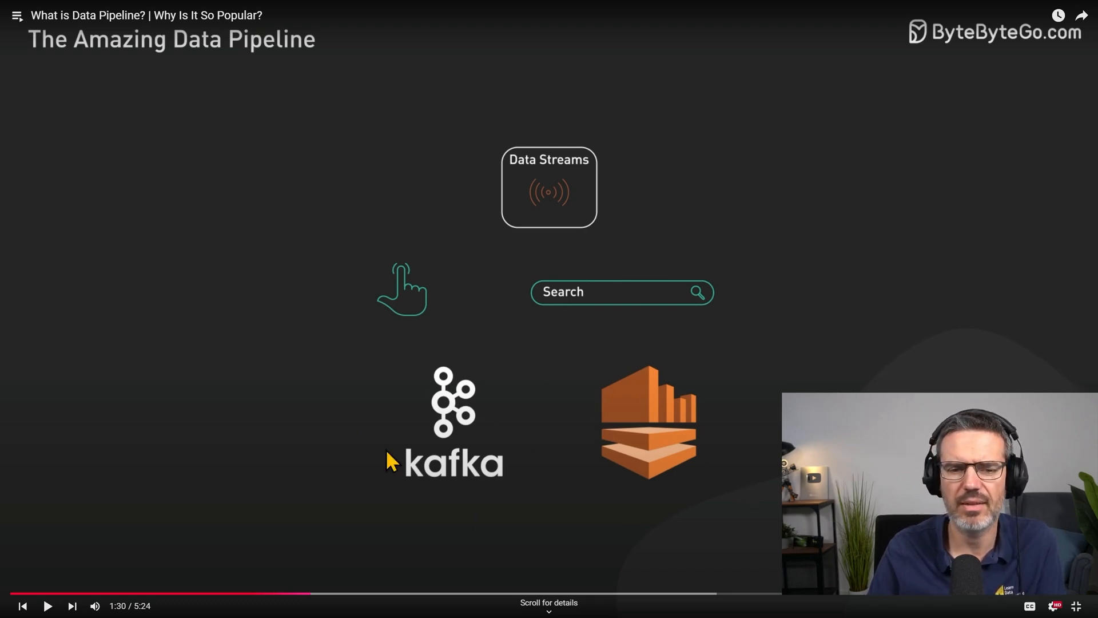
pyautogui.moveTo(585, 448)
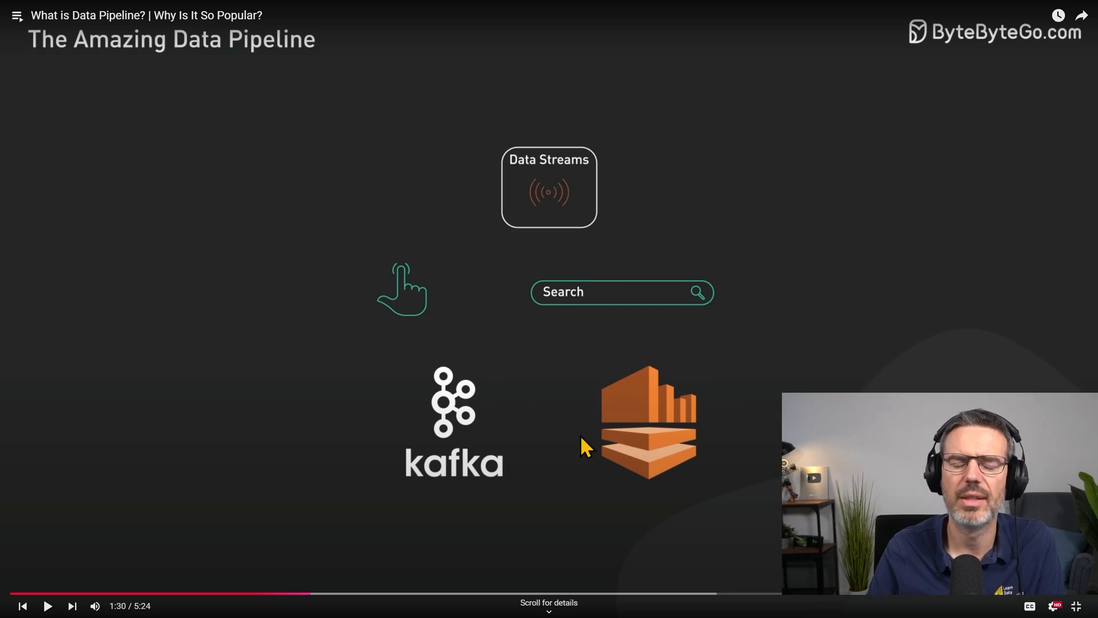
pyautogui.moveTo(702, 448)
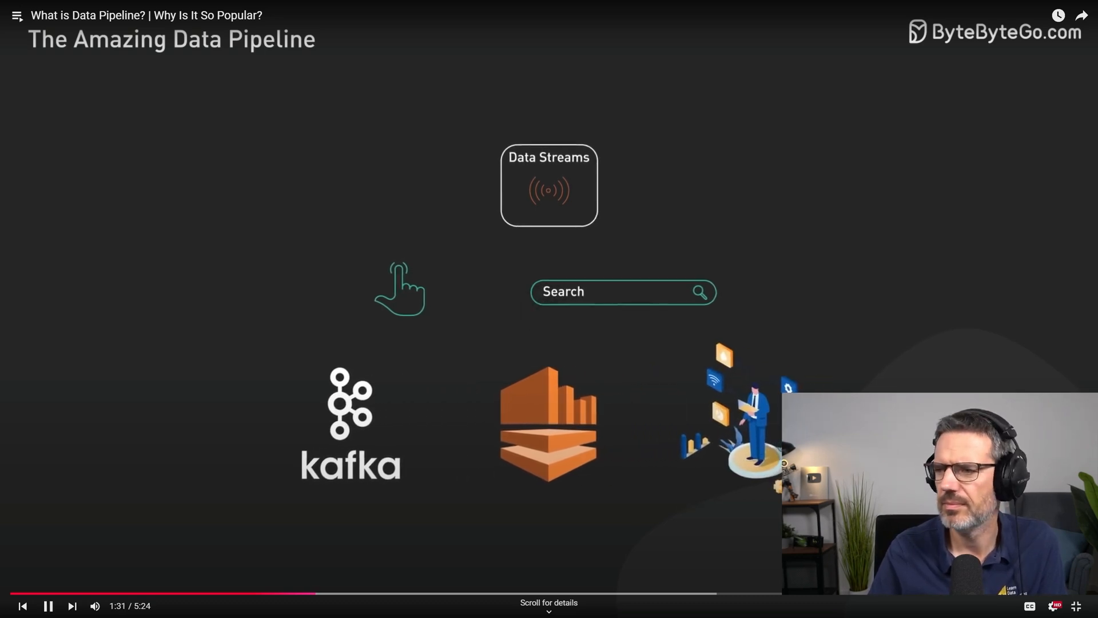
# Resume playback so the explainer reaches the Compute vs Storage slide.
pyautogui.click(50, 606)
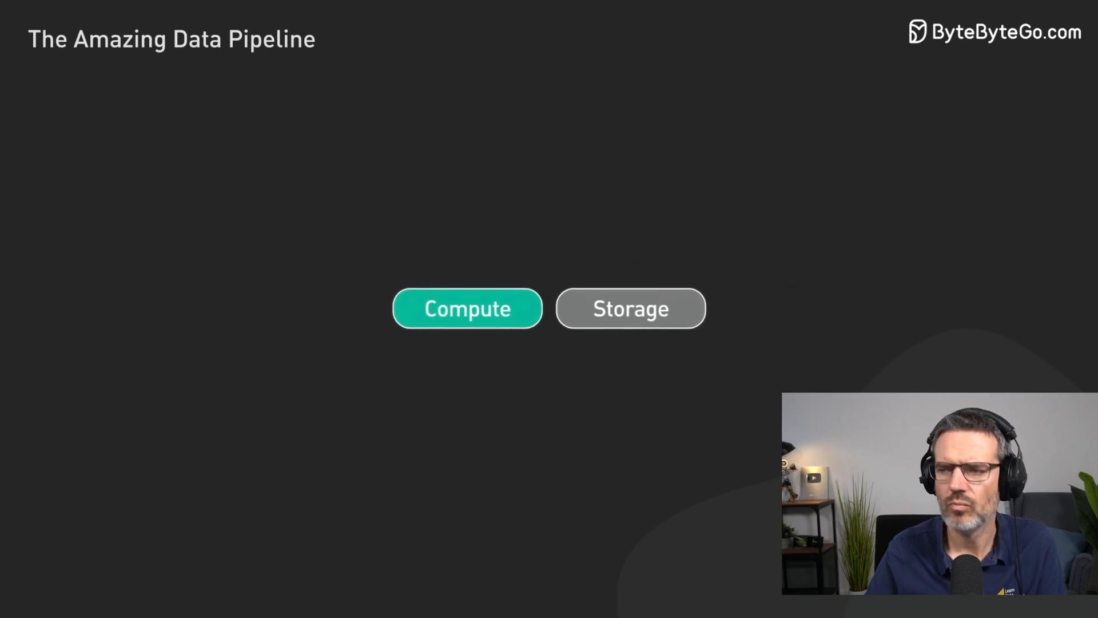
pyautogui.moveTo(549, 308)
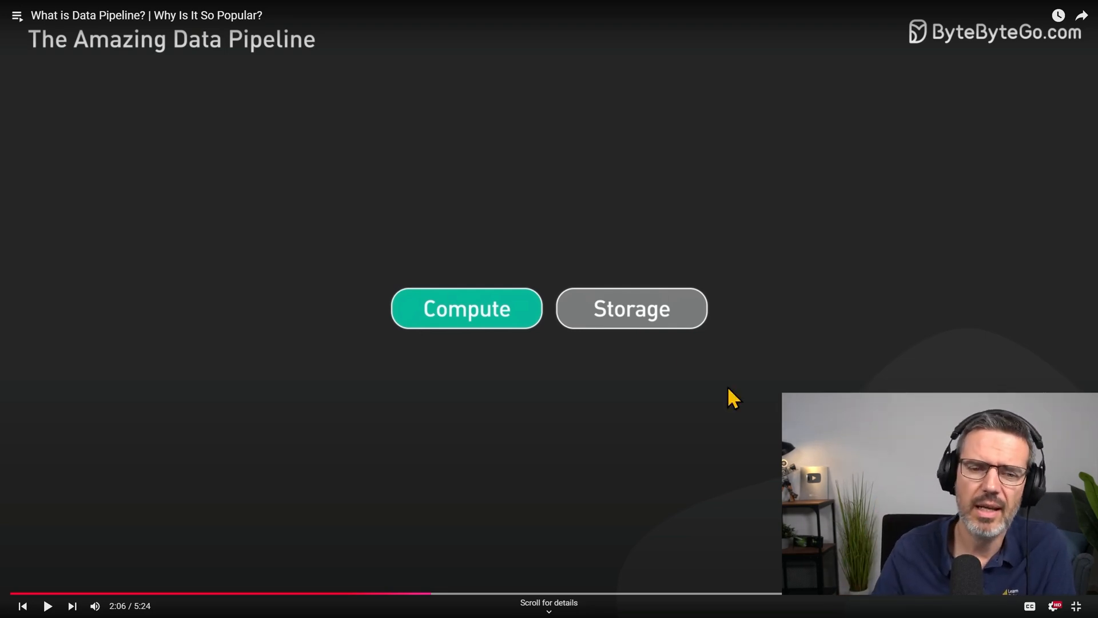
pyautogui.moveTo(648, 318)
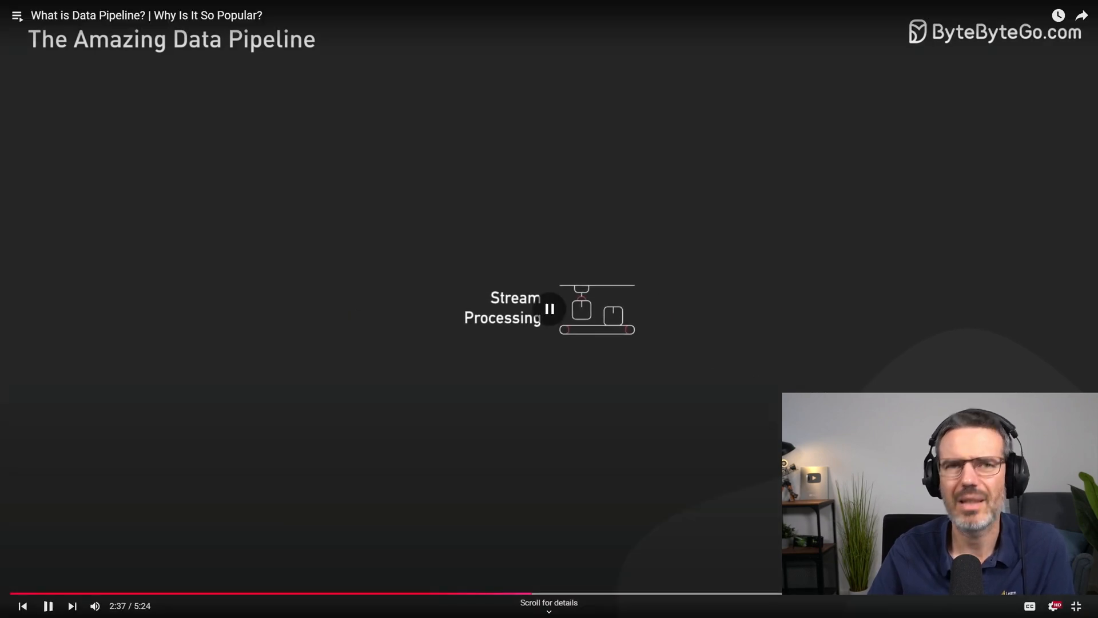
# Pause at 2:44 on the Flink, Google Dataflow, Apache Storm and Samza stream-processing slide.
pyautogui.click(548, 309)
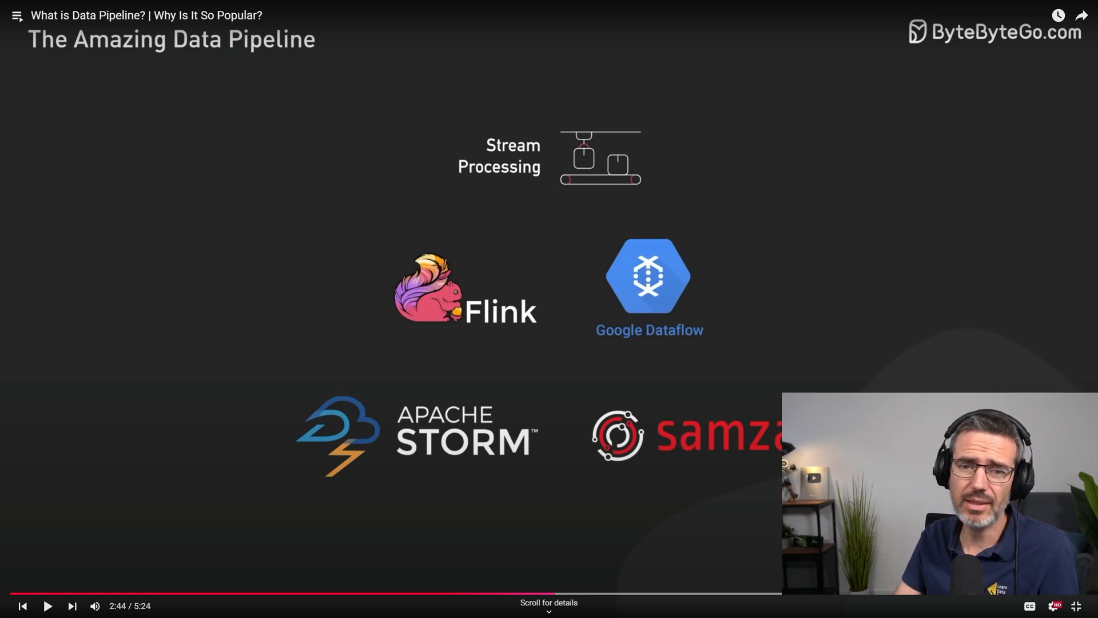
# Play on to 2:53 and pause on Flink's fraud-detection transaction-stream diagram.
pyautogui.click(48, 606)
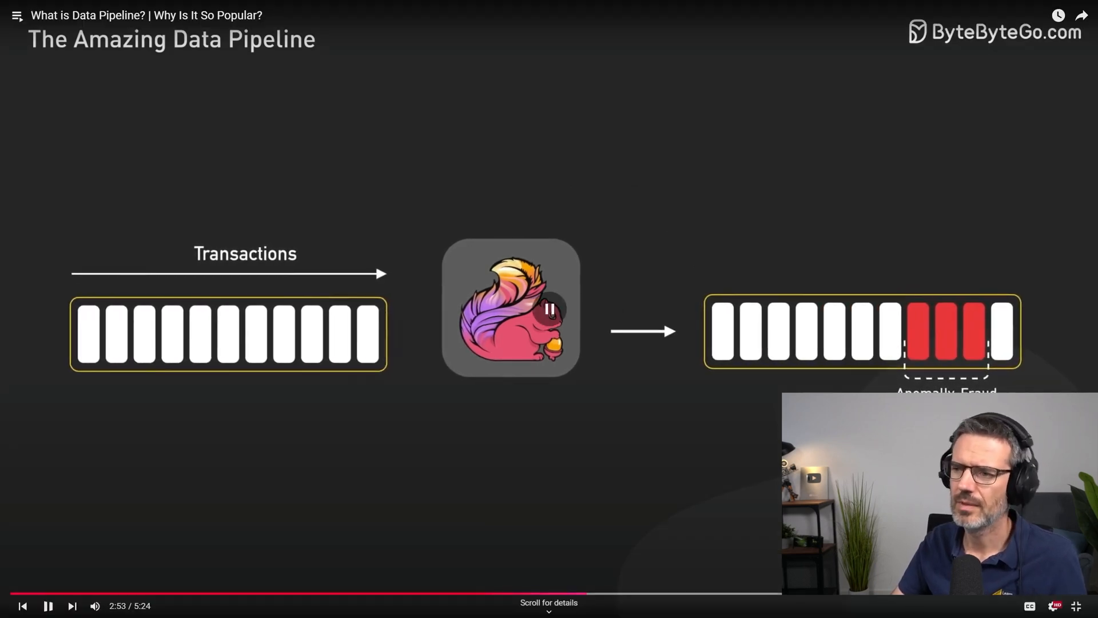
pyautogui.click(51, 606)
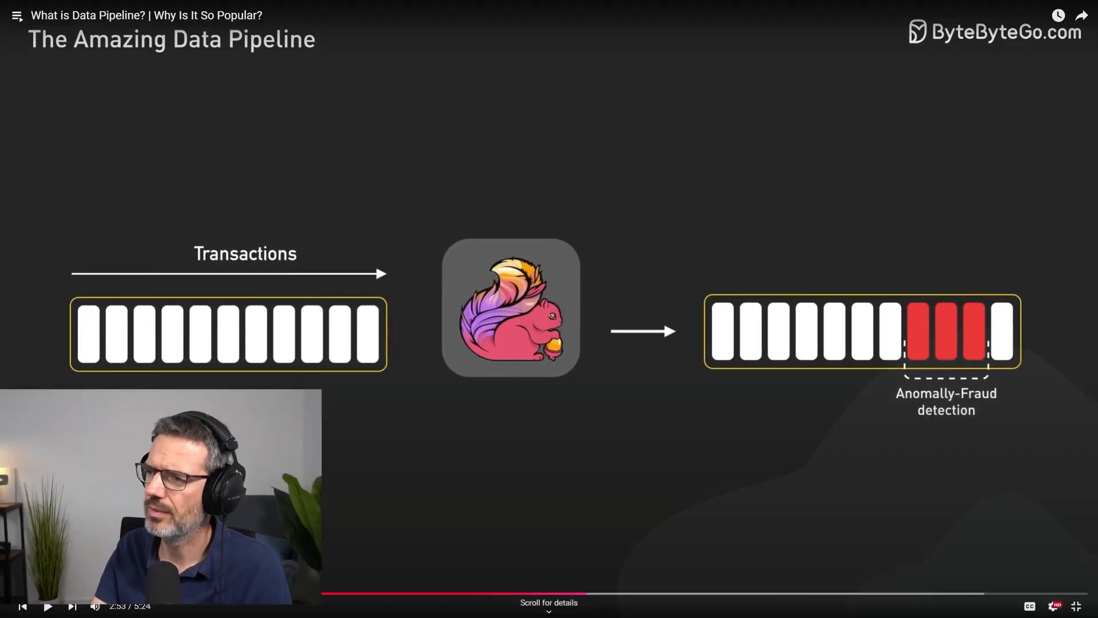
pyautogui.moveTo(758, 527)
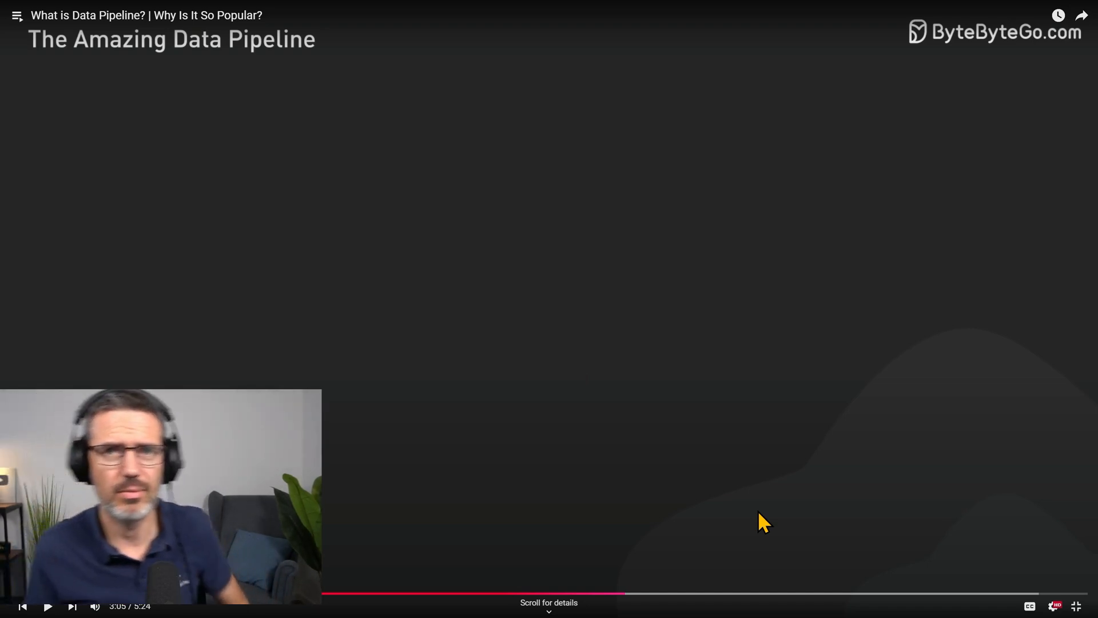
# Resume playback to reach the Apache Airflow / AWS Glue orchestration slide at 3:15.
pyautogui.click(48, 607)
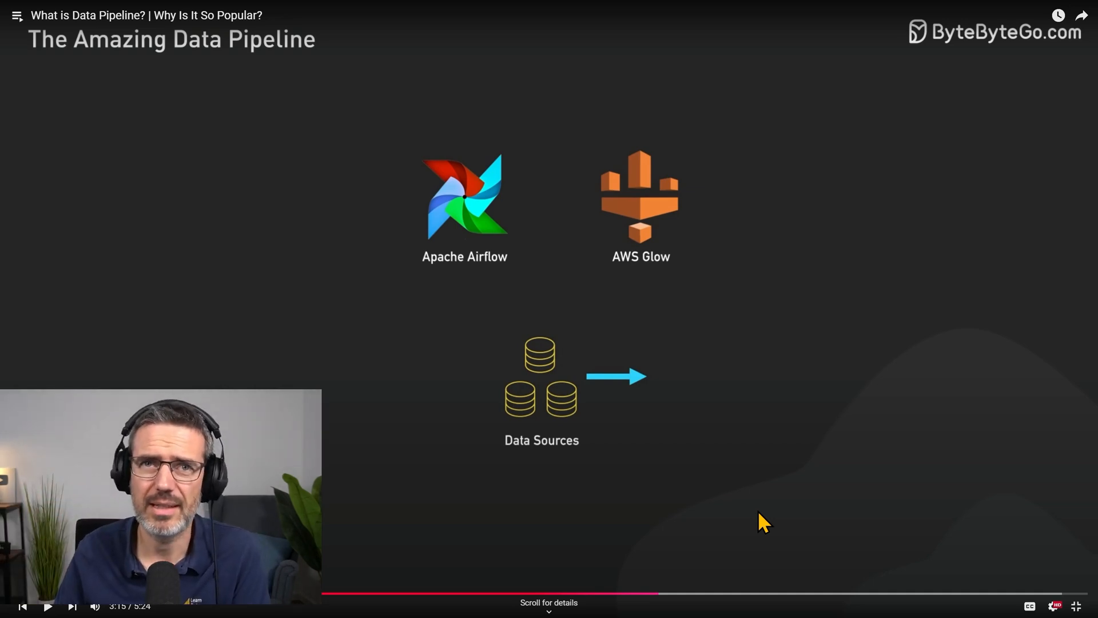
pyautogui.click(45, 606)
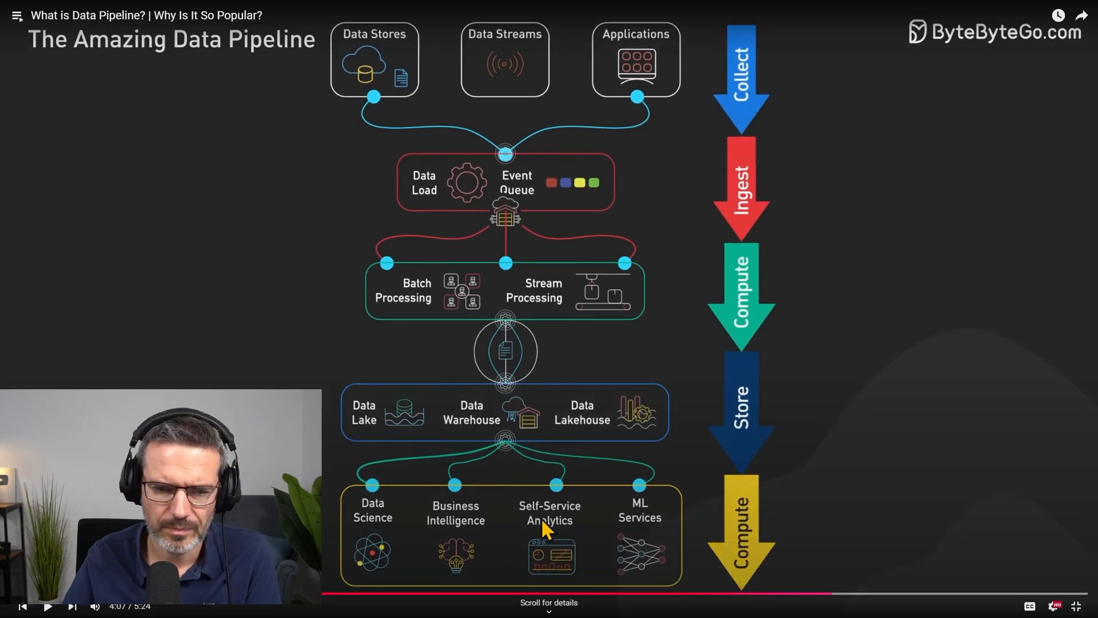
pyautogui.moveTo(878, 474)
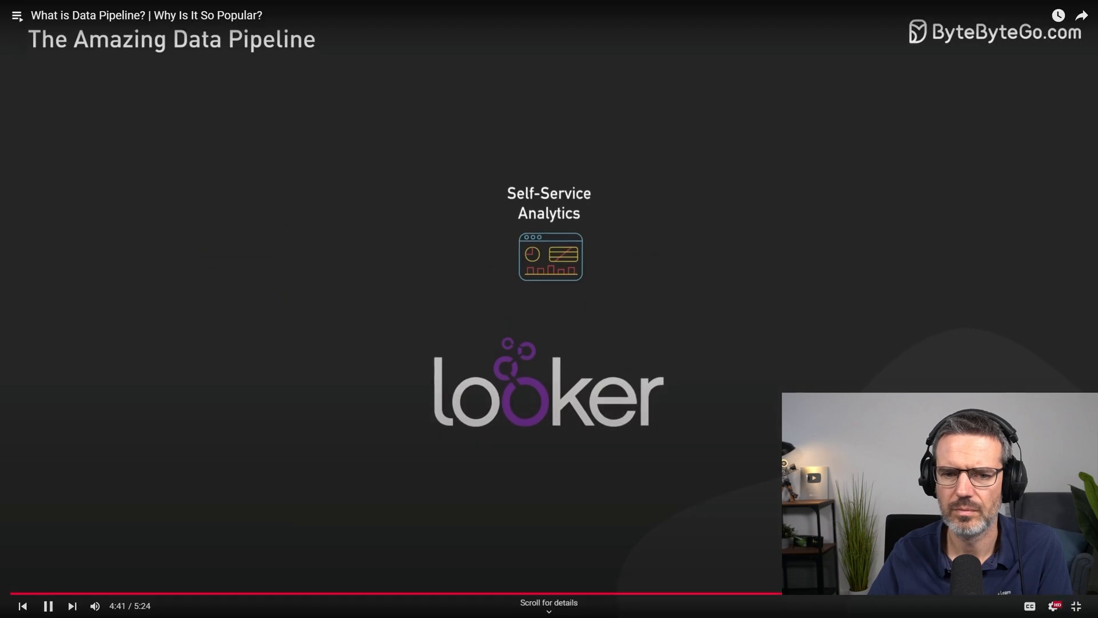
# Pause at 4:42 on the Looker slide, then resume toward the 5:05 end-screen cards.
pyautogui.click(50, 606)
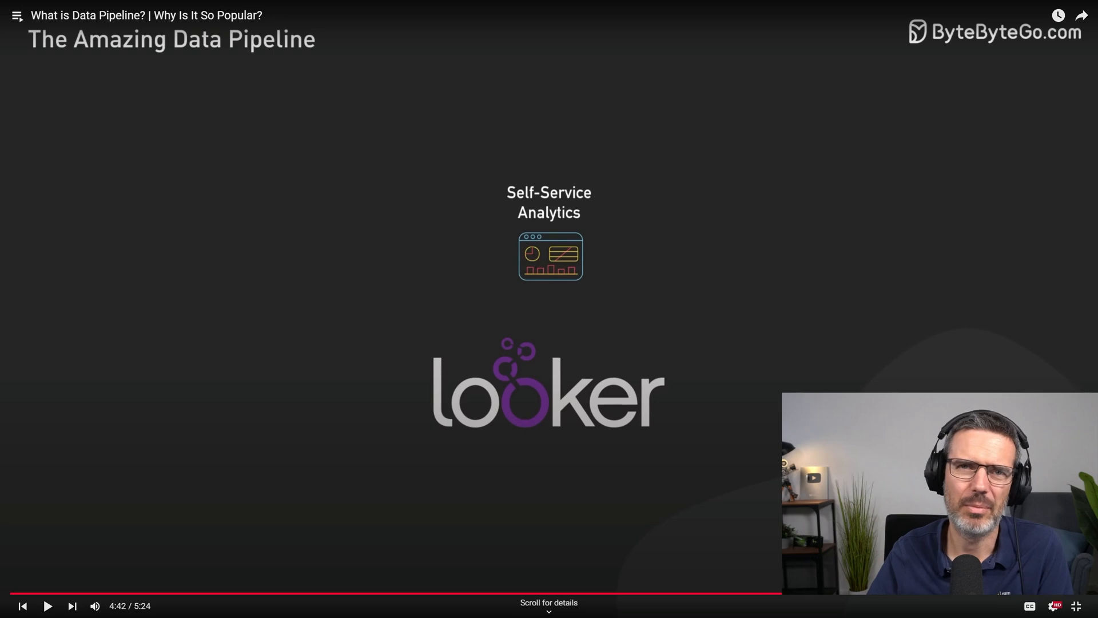
pyautogui.click(48, 606)
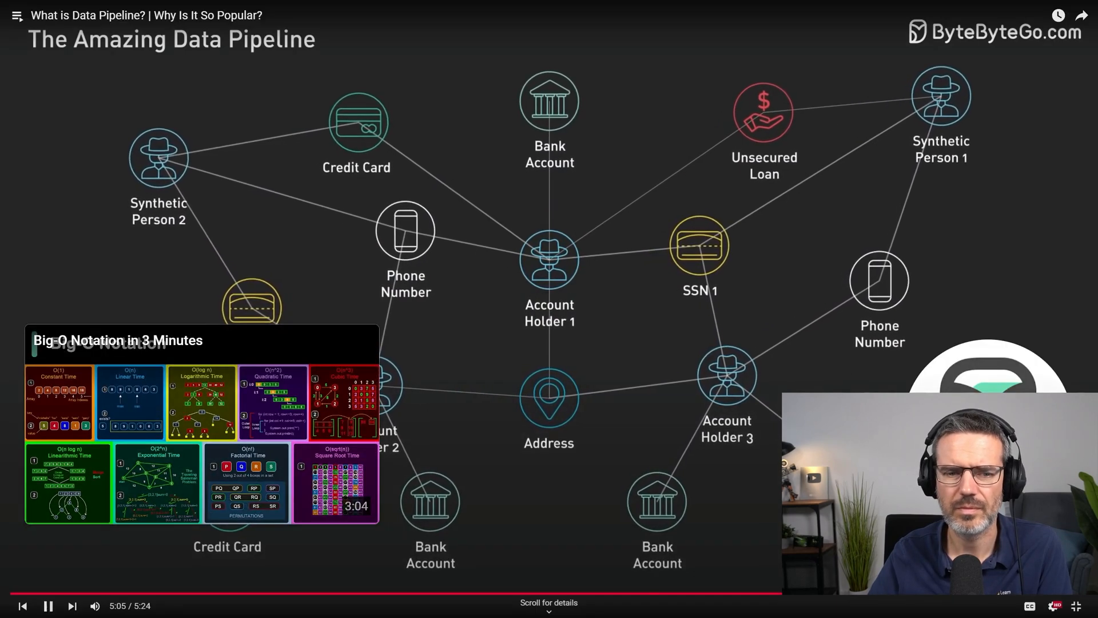
# Pause on the end screen promoting the ByteByteGo newsletter and Big-O Notation video.
pyautogui.click(47, 606)
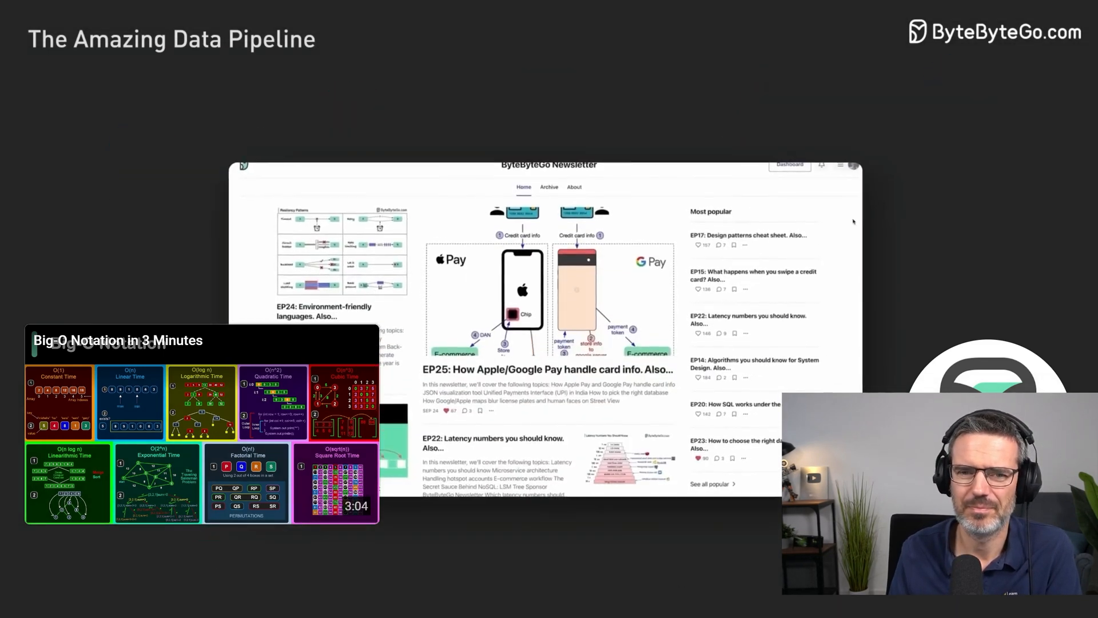
pyautogui.scroll(-3)
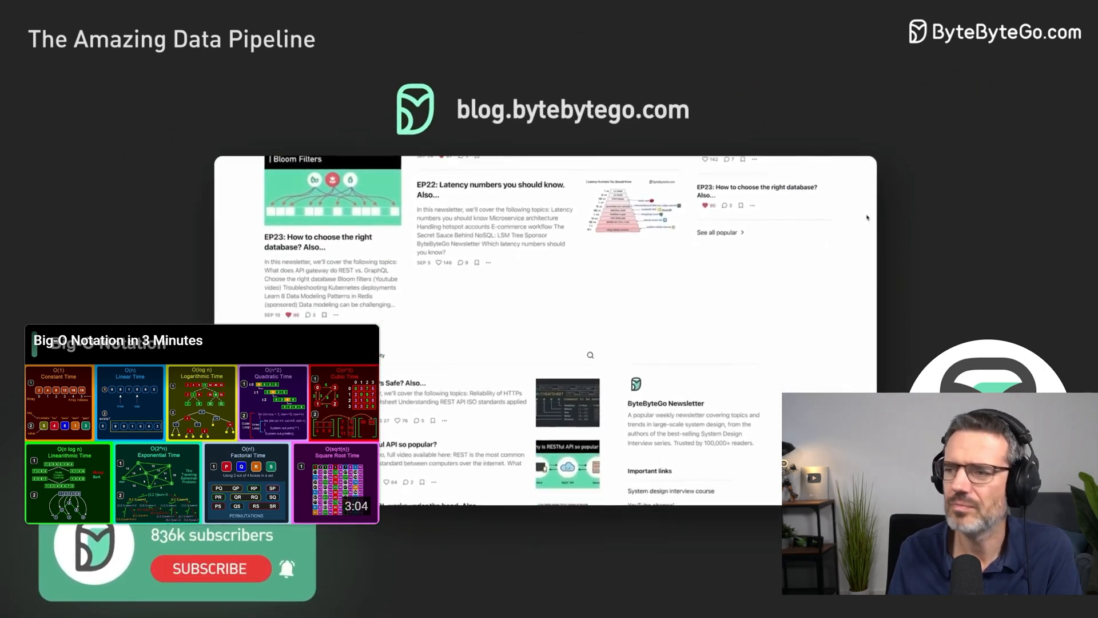
pyautogui.scroll(-3)
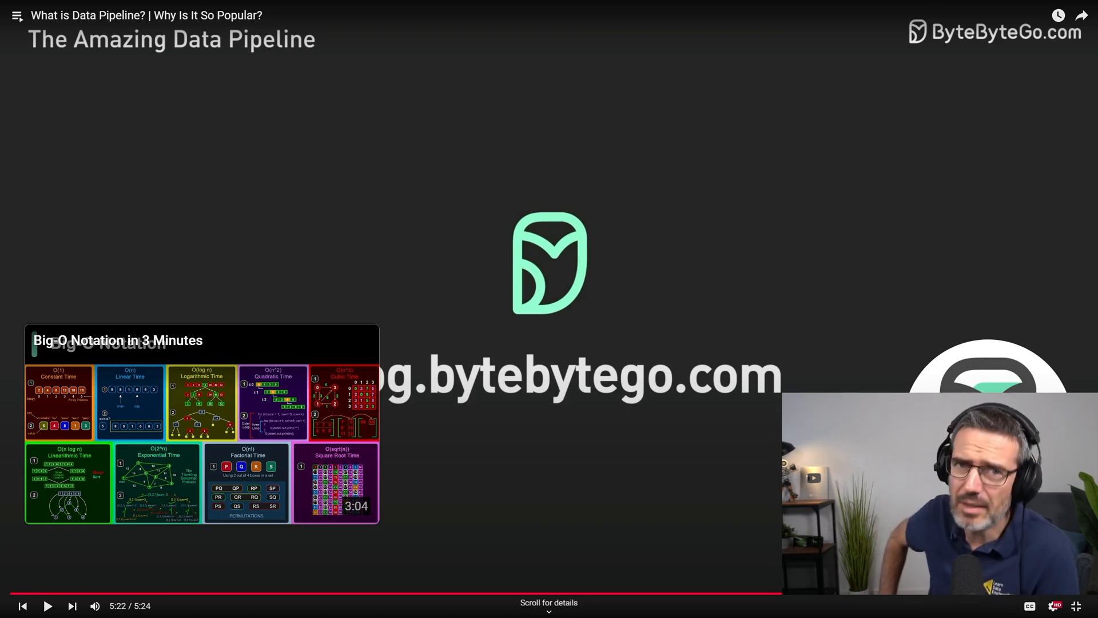
pyautogui.press('Escape')
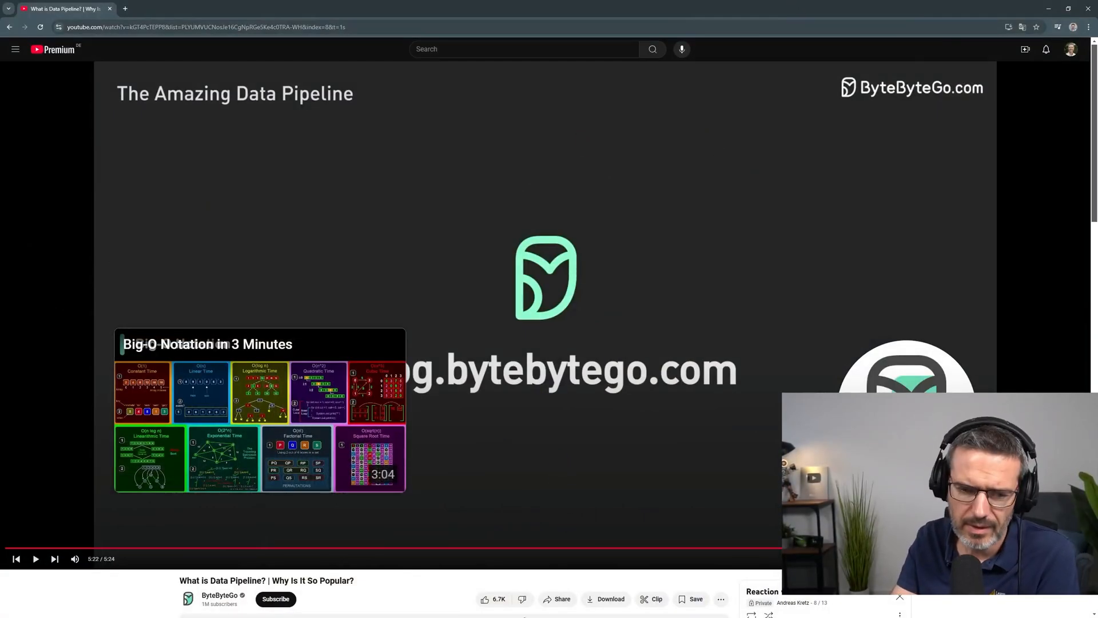
pyautogui.moveTo(820, 291)
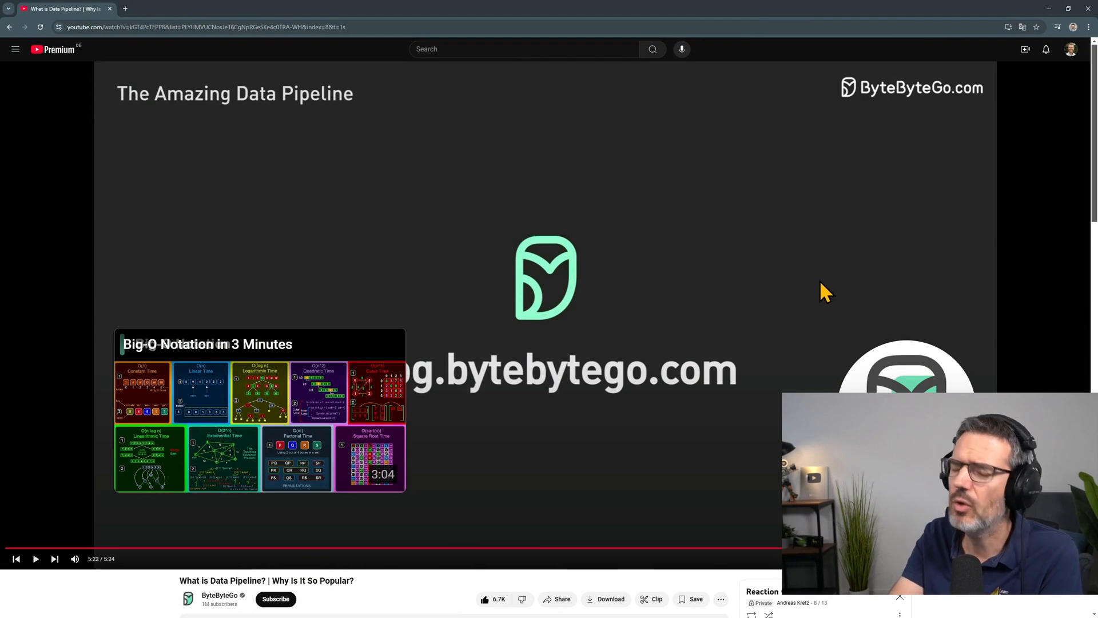
pyautogui.moveTo(837, 289)
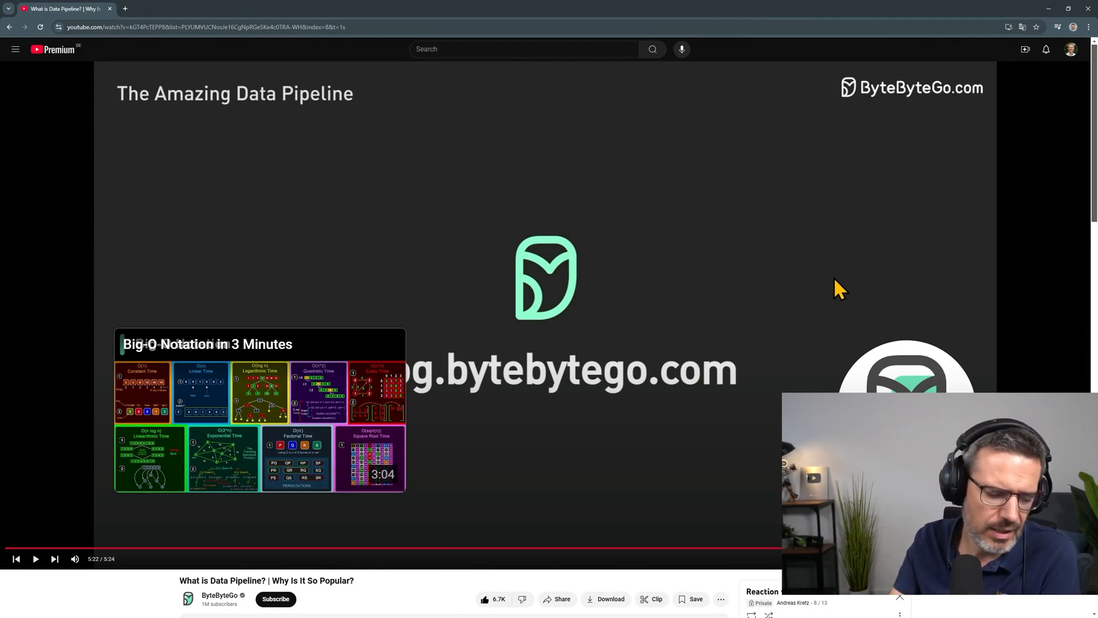